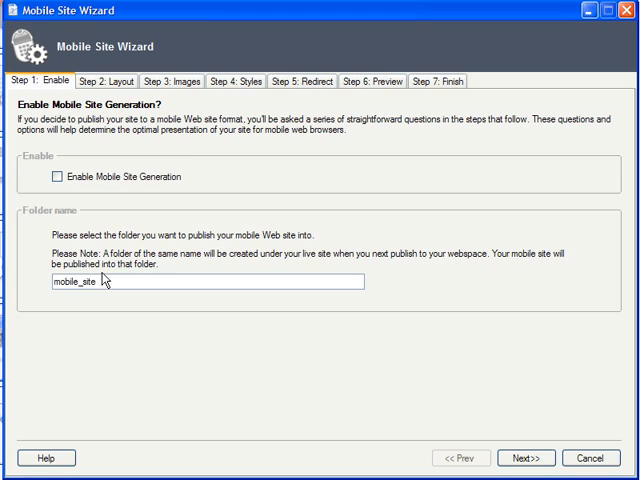
Enable Mobile Site Generation, keeping the publish folder named mobile_site.
left_click(56, 178)
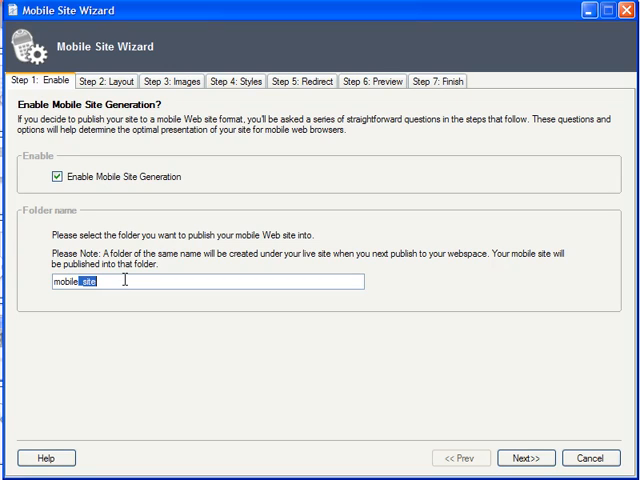
key("Delete")
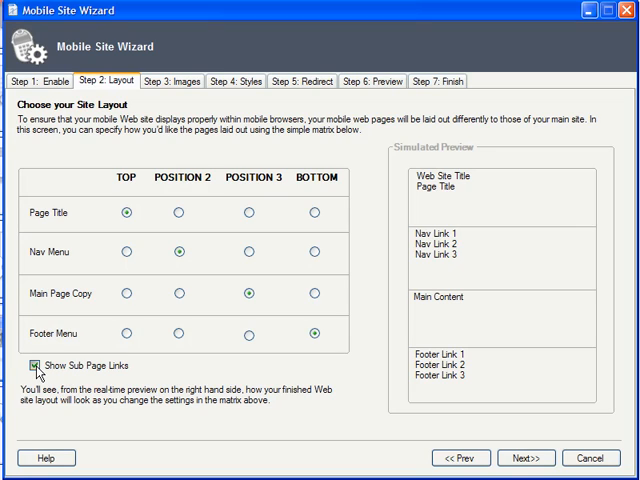
Untick Show Sub Page Links and set the Nav Menu to TOP with Page Title in POSITION 2.
left_click(40, 360)
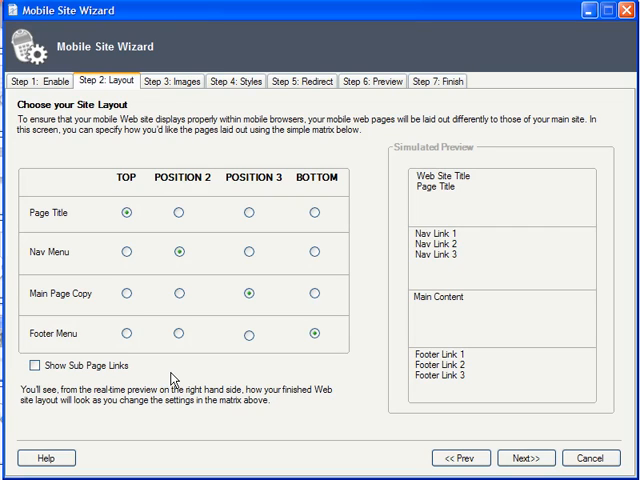
mouse_move(152, 318)
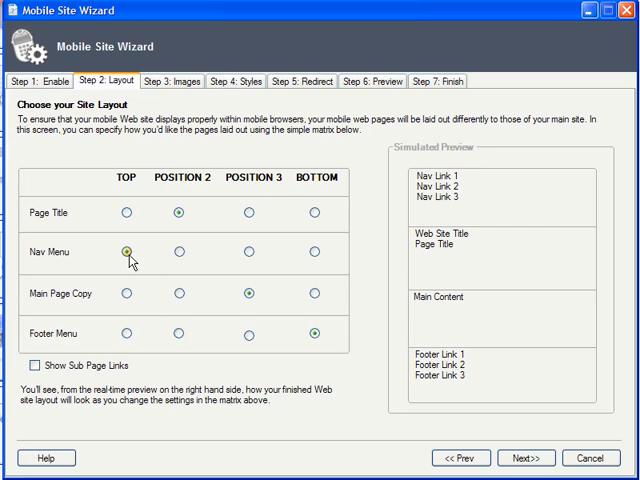
left_click(124, 246)
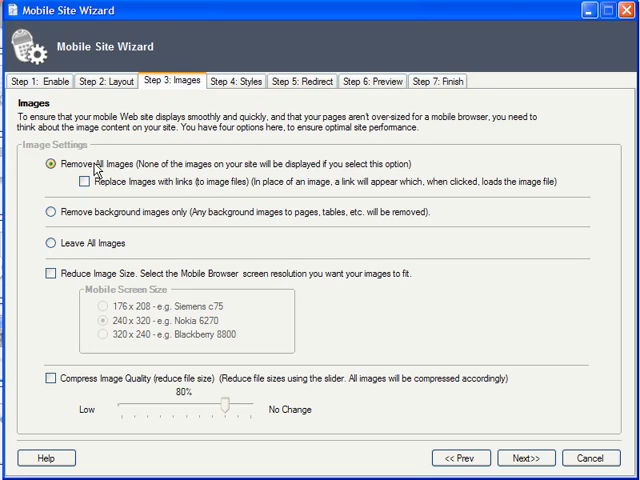
mouse_move(112, 176)
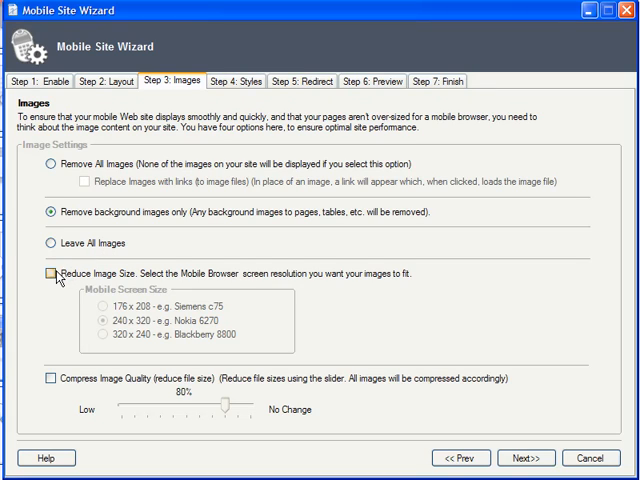
Remove background images only, reduce images to 320x240 and compress quality at 80%.
left_click(48, 276)
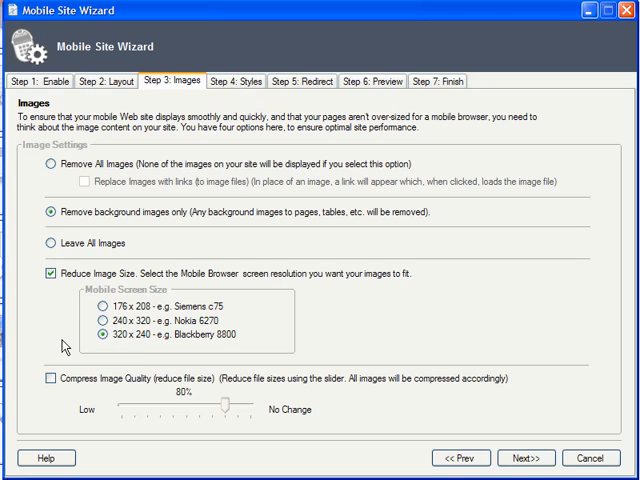
mouse_move(62, 344)
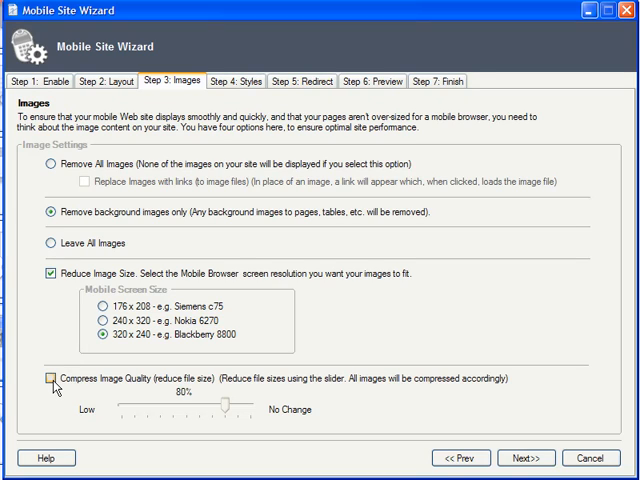
left_click(52, 380)
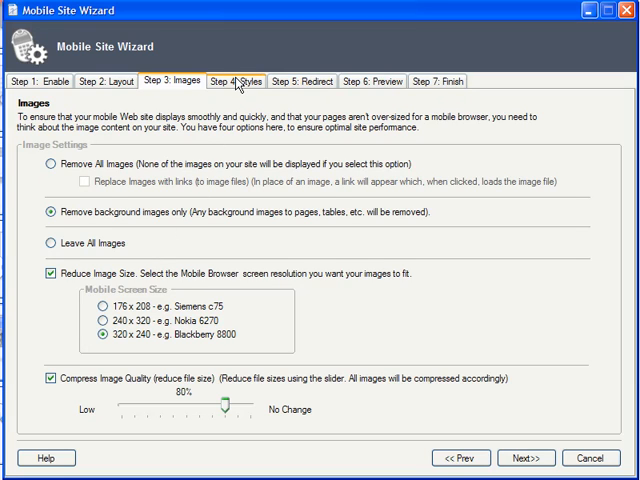
left_click(216, 80)
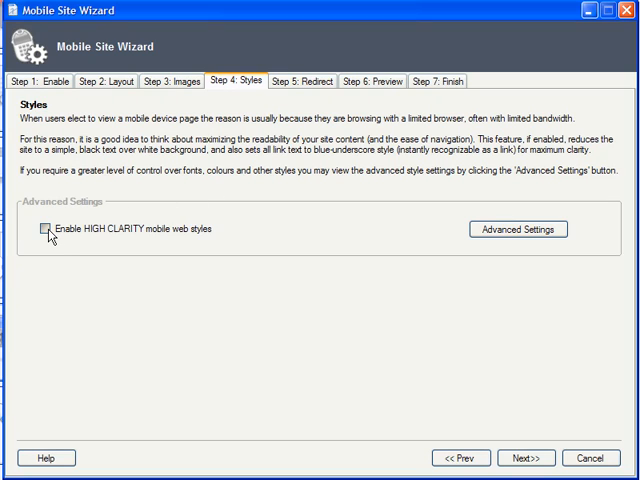
Enable HIGH CLARITY styles and reach the title background colour palette via Advanced Settings.
left_click(48, 228)
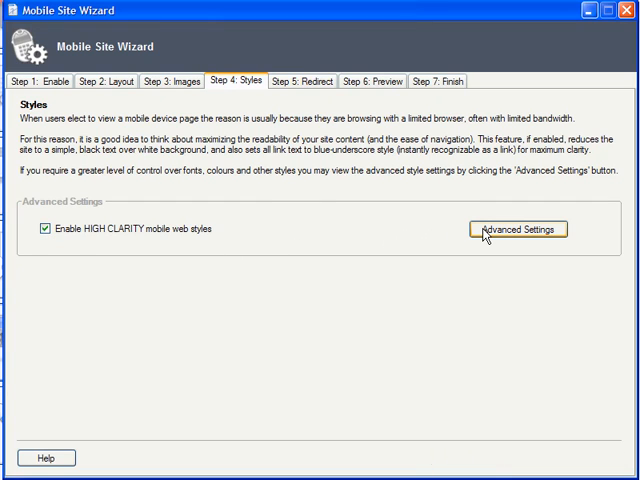
left_click(518, 228)
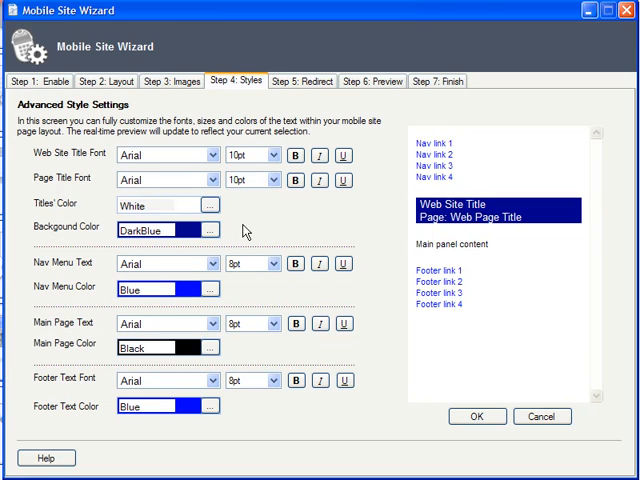
left_click(208, 228)
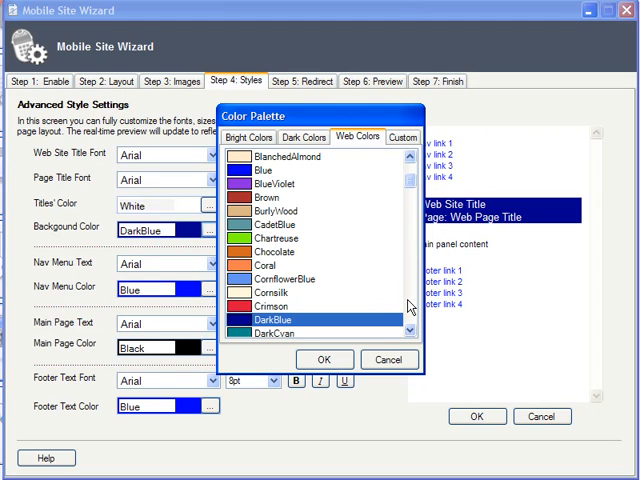
Choose DarkOliveGreen as the title background colour and confirm with OK.
scroll("down", 3)
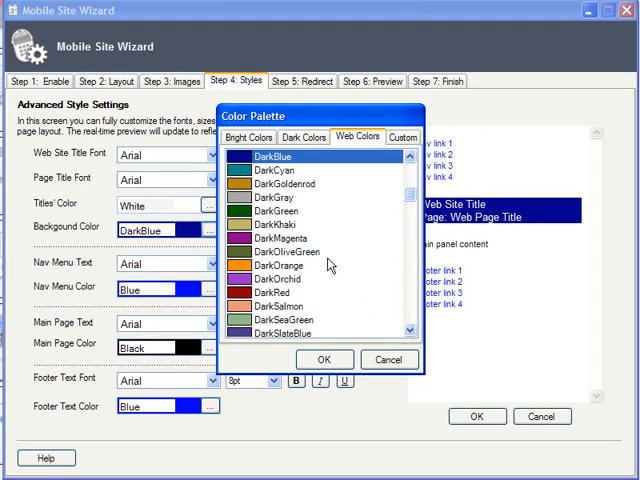
left_click(284, 252)
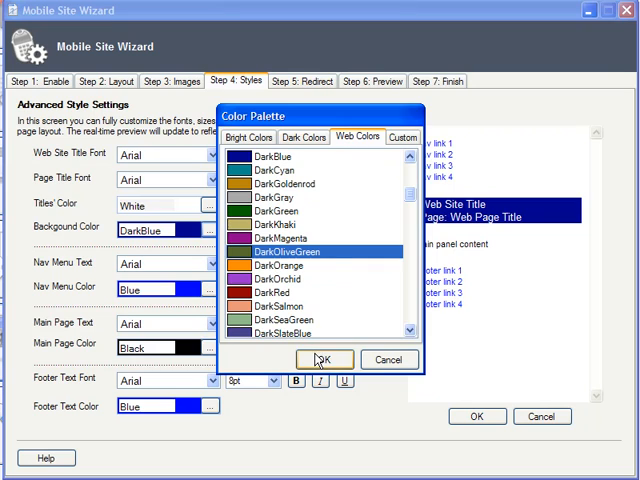
left_click(324, 360)
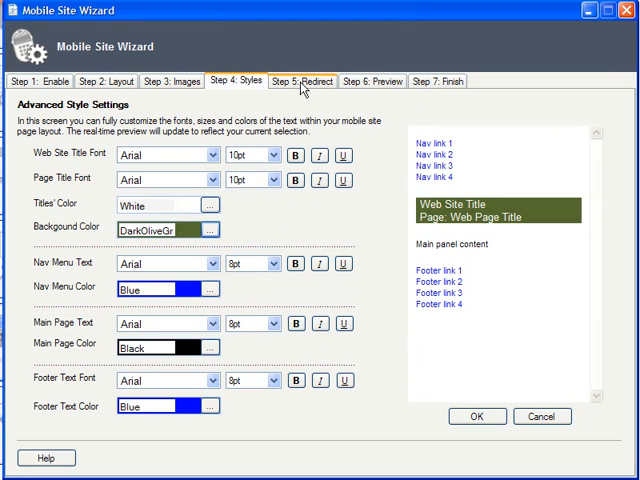
left_click(300, 80)
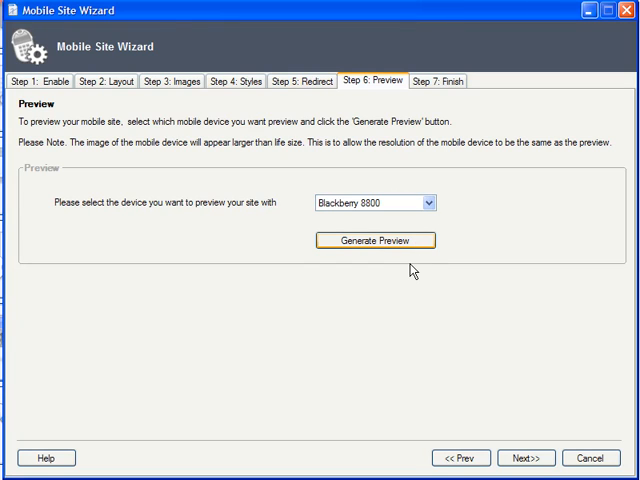
Generate and view a Blackberry 8800 preview of the mobile site.
left_click(374, 240)
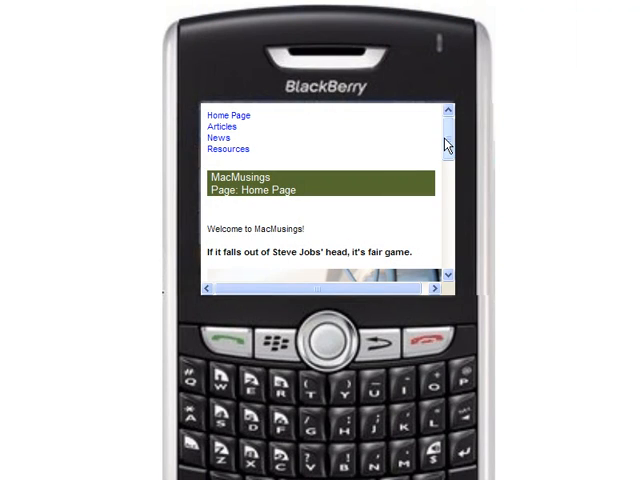
scroll("down", 3)
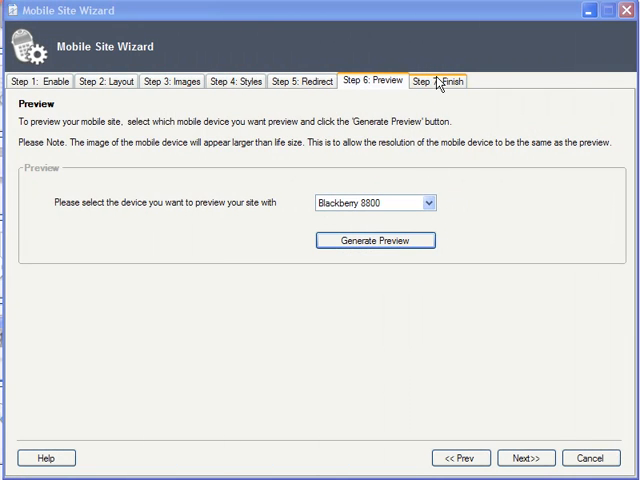
Finish the wizard with Publish this site on finishing left unticked, generating the mobile site.
left_click(438, 80)
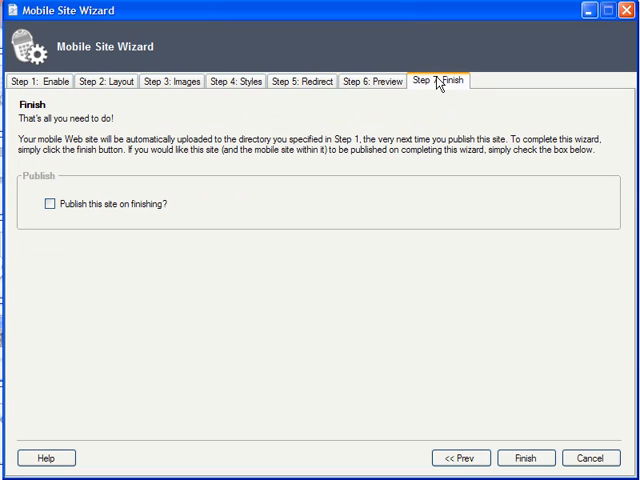
mouse_move(308, 188)
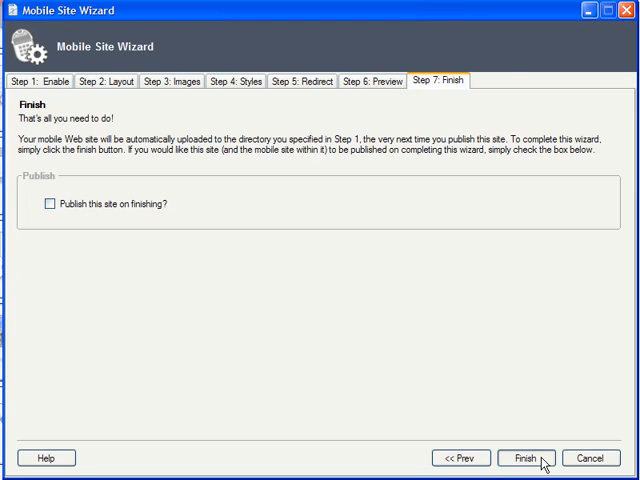
left_click(524, 458)
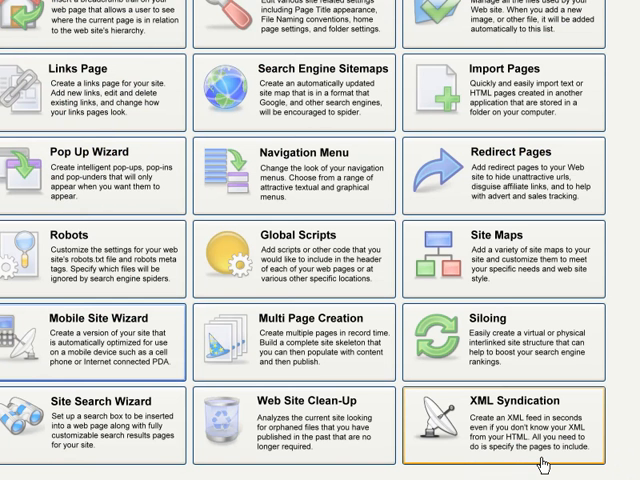